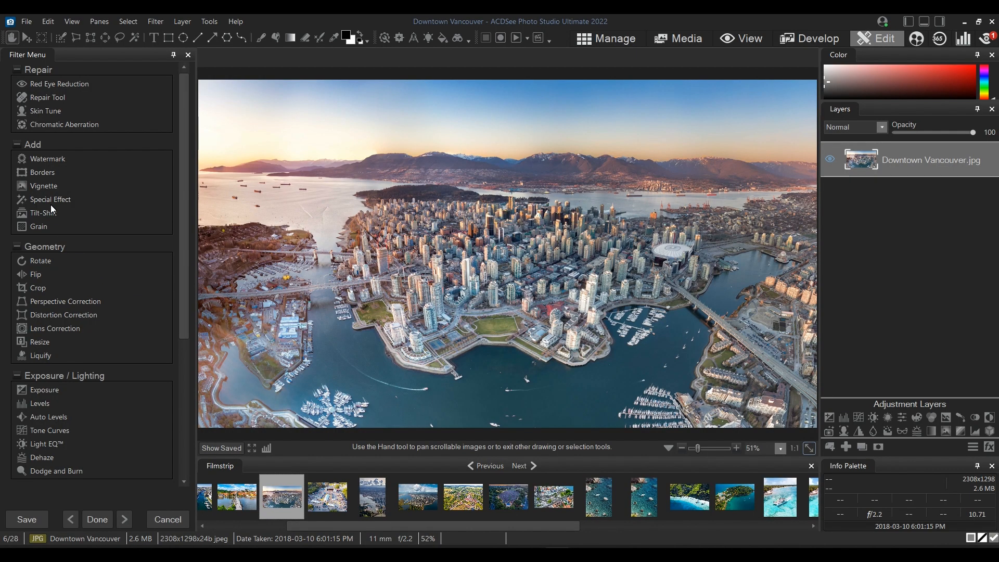
# - Apply Tilt-Shift to the Vancouver photo and narrow the sharp band over downtown
pyautogui.click(44, 212)
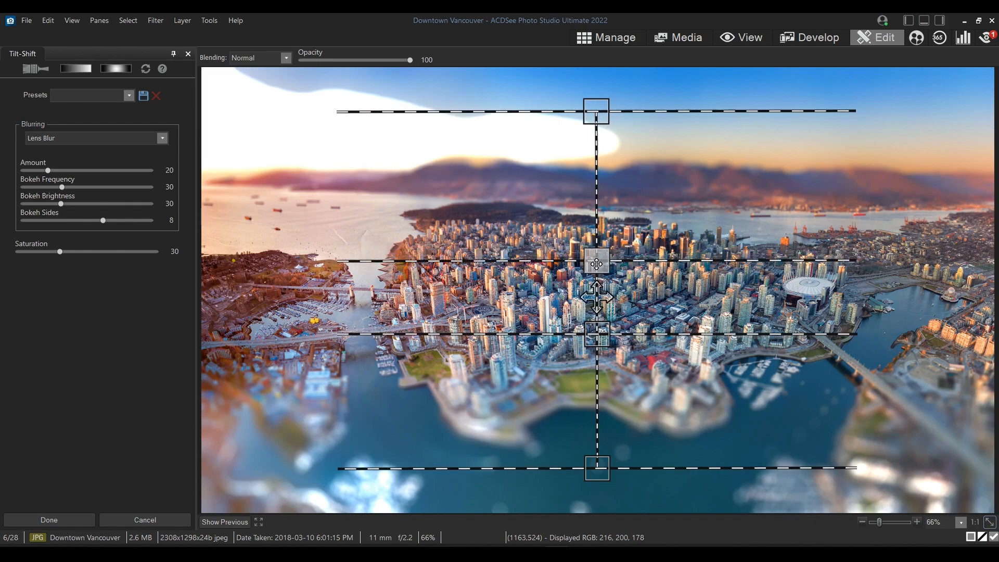
pyautogui.moveTo(596, 264); pyautogui.dragTo(595, 281)
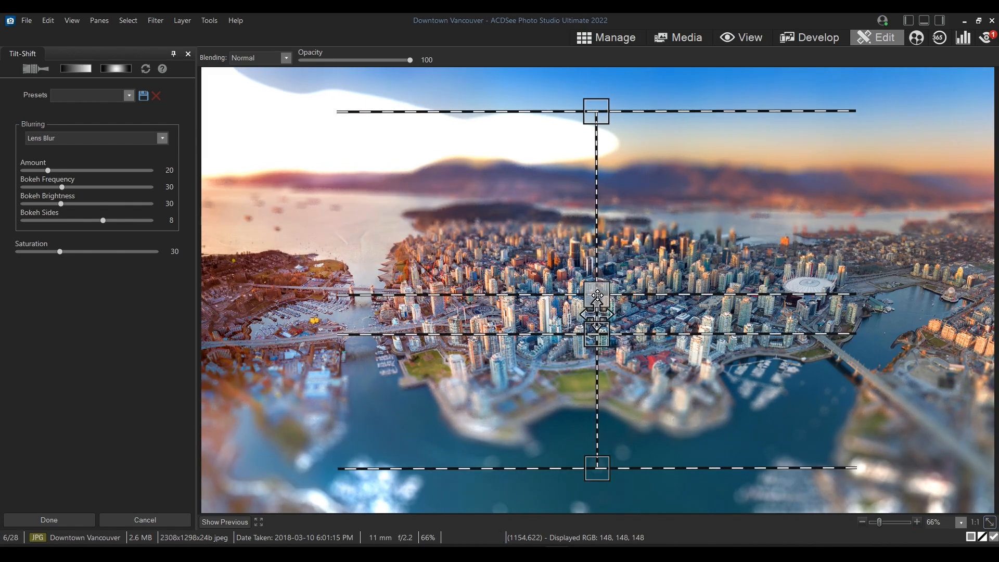
pyautogui.moveTo(596, 313); pyautogui.dragTo(596, 304)
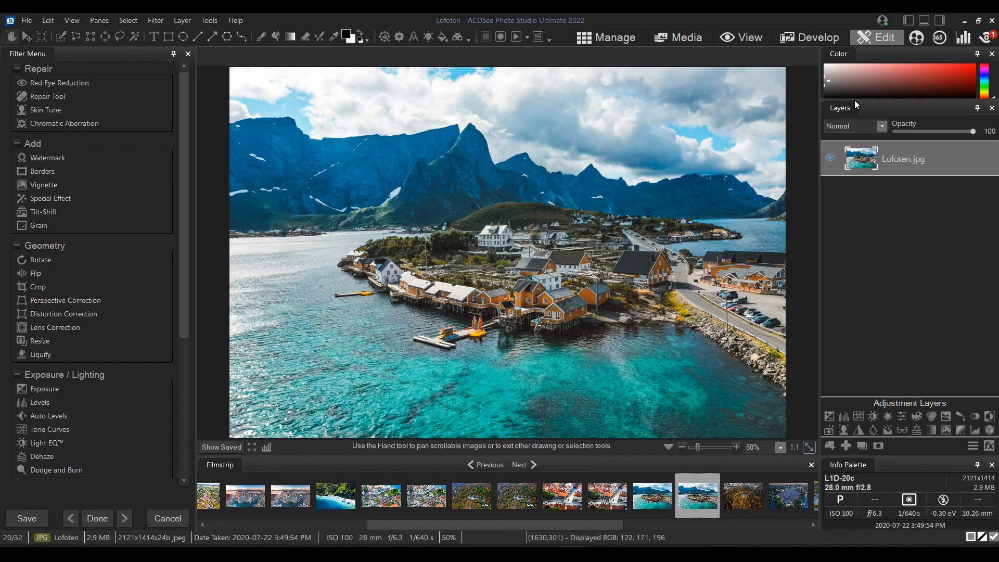
pyautogui.moveTo(914, 209)
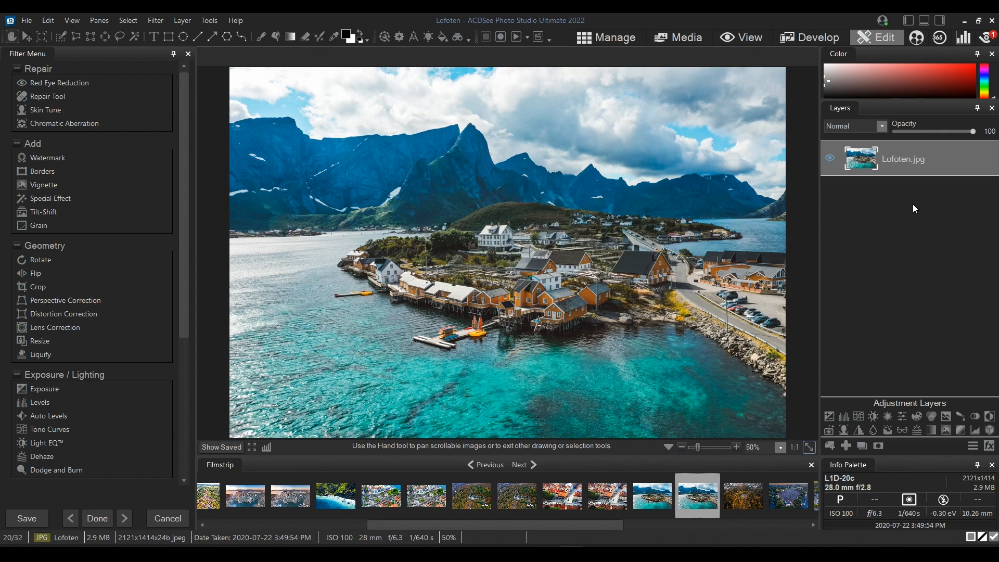
pyautogui.moveTo(888, 212)
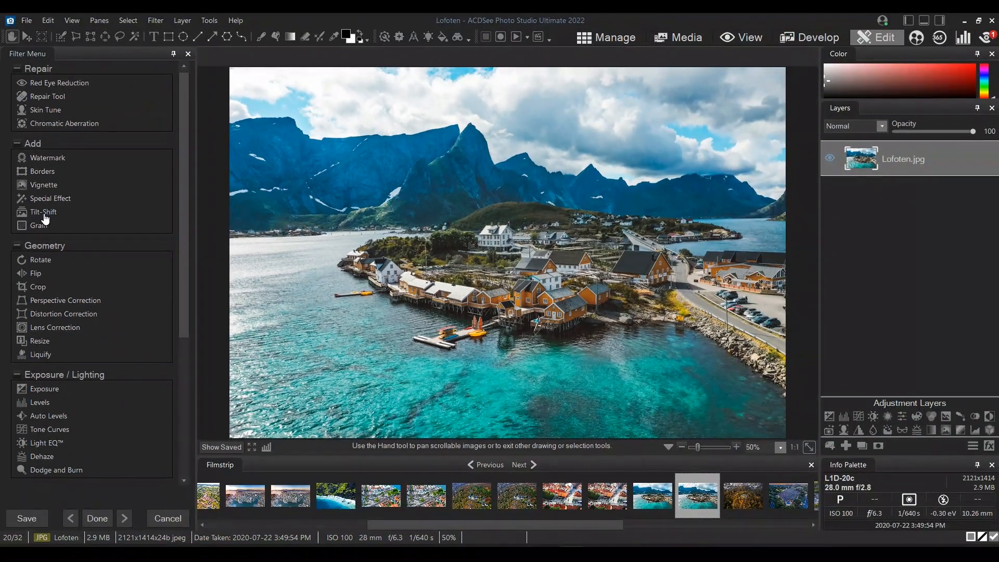
# - Apply the default Lens Blur tilt-shift to the Lofoten aerial photo
pyautogui.click(43, 212)
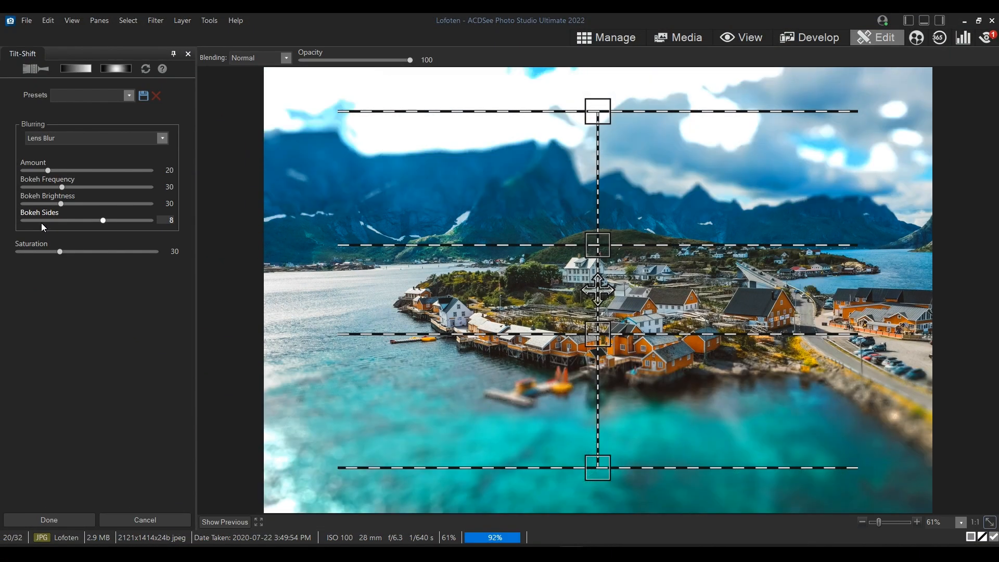
pyautogui.moveTo(444, 154)
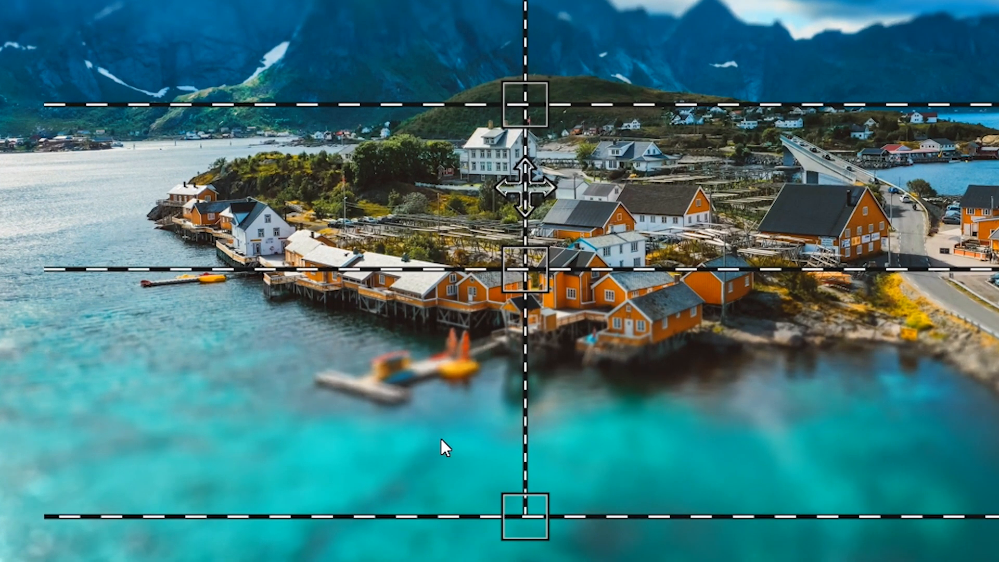
pyautogui.moveTo(771, 230)
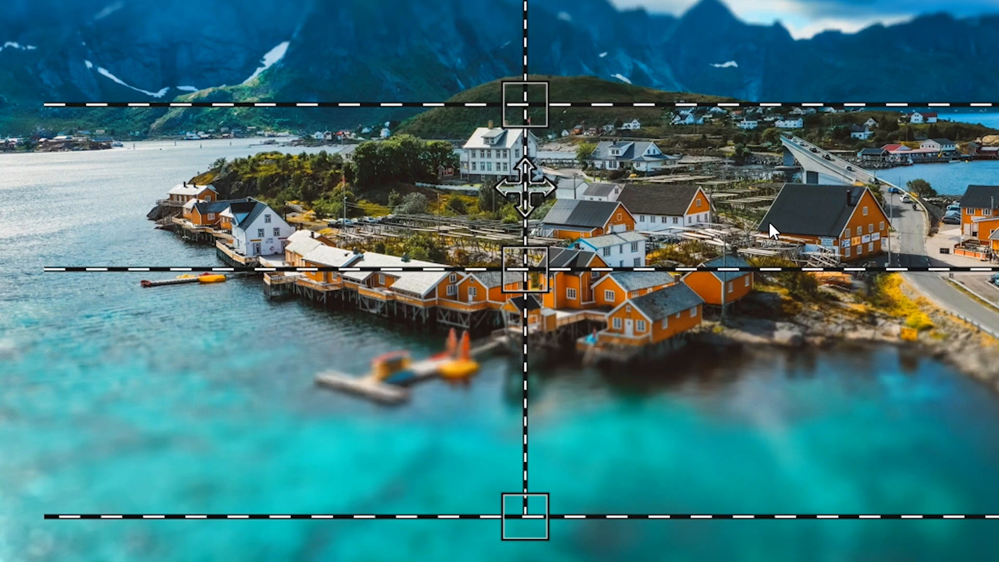
pyautogui.moveTo(335, 257)
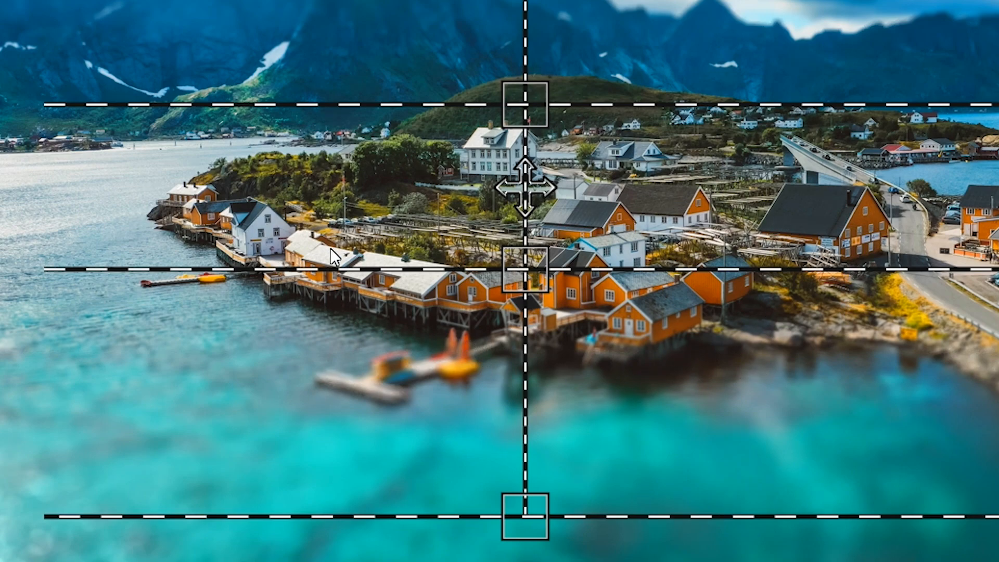
pyautogui.moveTo(682, 204)
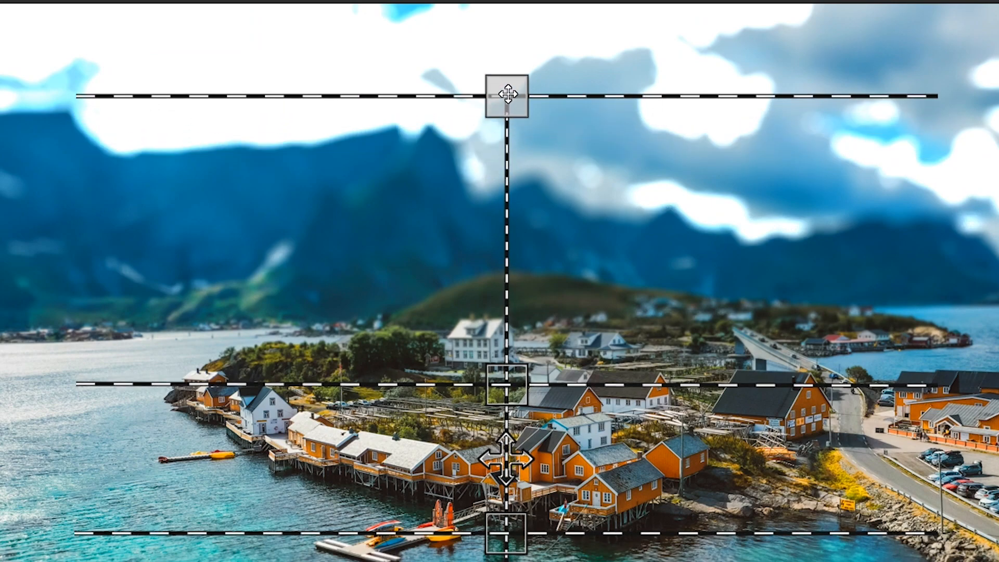
# - Move the top gradient line into the sky and lower the focus line onto the houses
pyautogui.moveTo(508, 96); pyautogui.dragTo(507, 52)
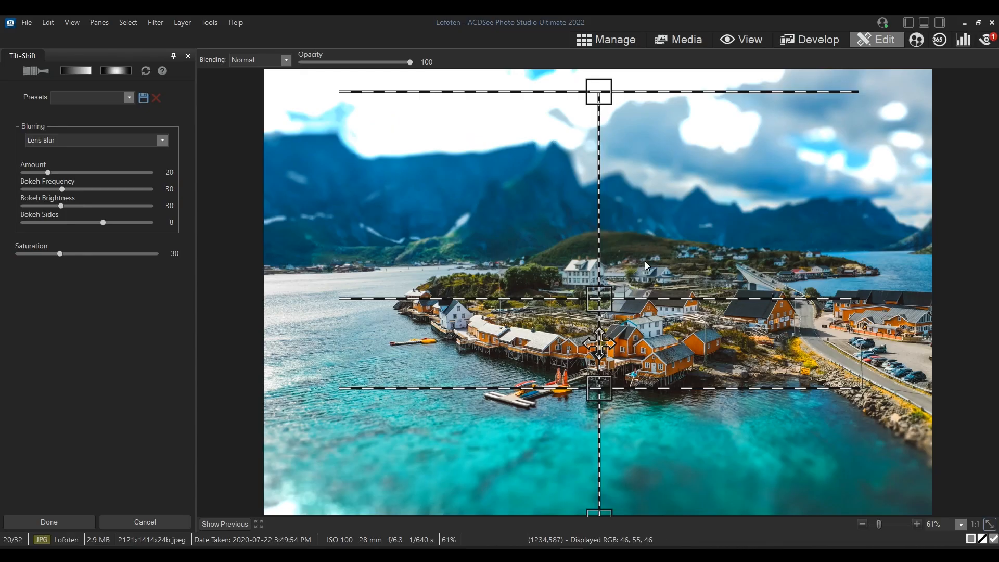
pyautogui.moveTo(599, 343); pyautogui.dragTo(599, 317)
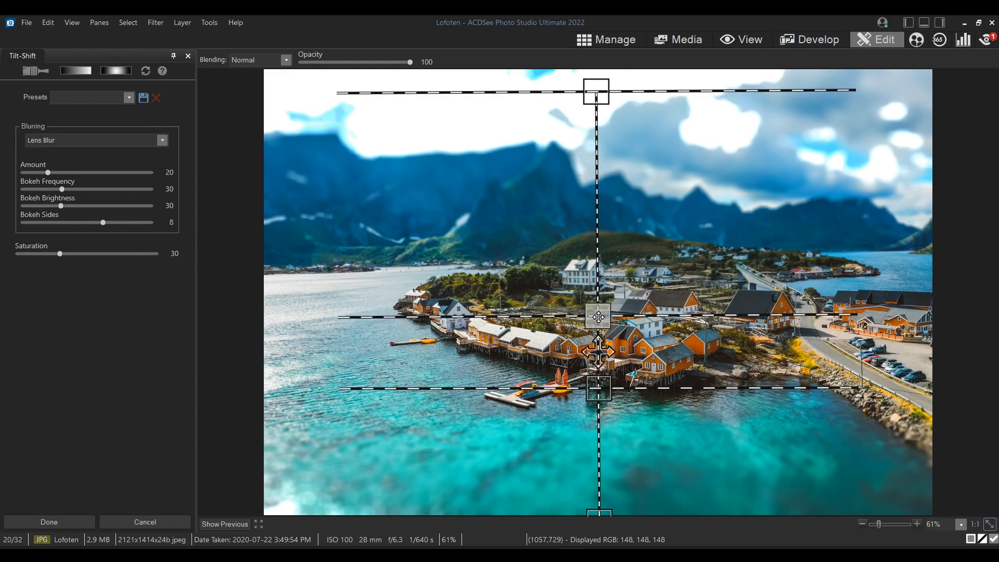
pyautogui.moveTo(598, 317); pyautogui.dragTo(598, 324)
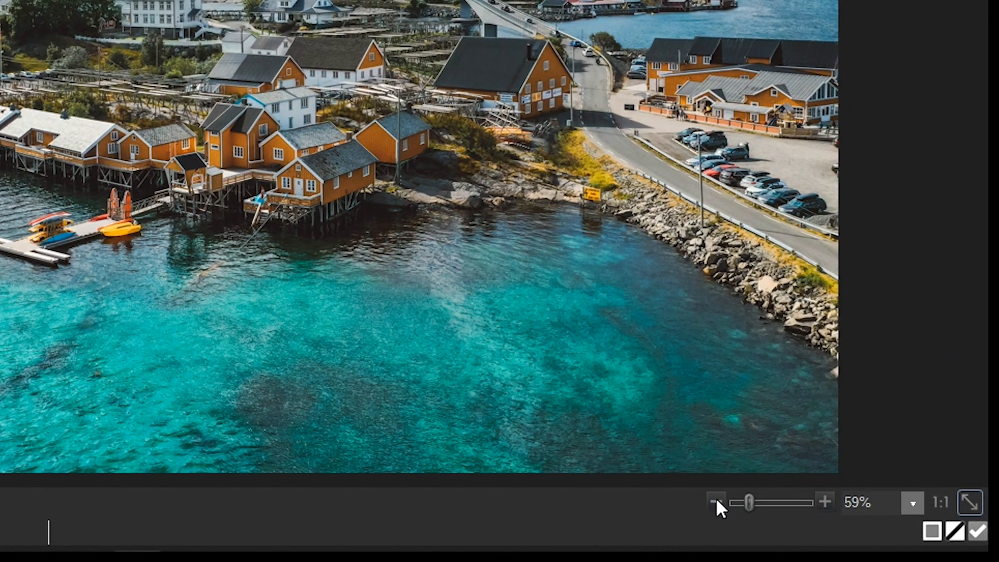
pyautogui.click(715, 501)
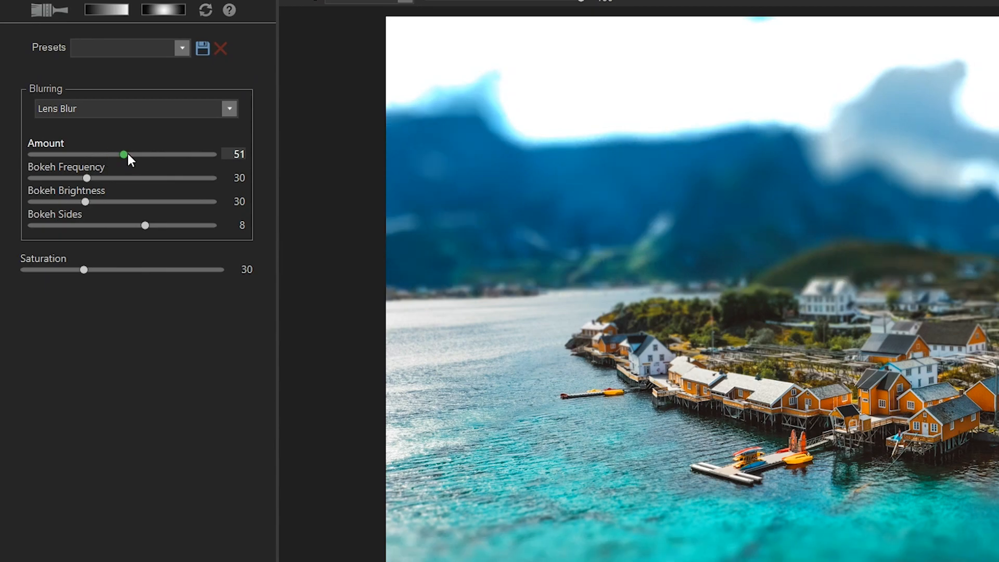
# - Set lens blur Amount 20, Bokeh Frequency 19 and Bokeh Brightness about 12
pyautogui.moveTo(123, 154); pyautogui.dragTo(73, 154)
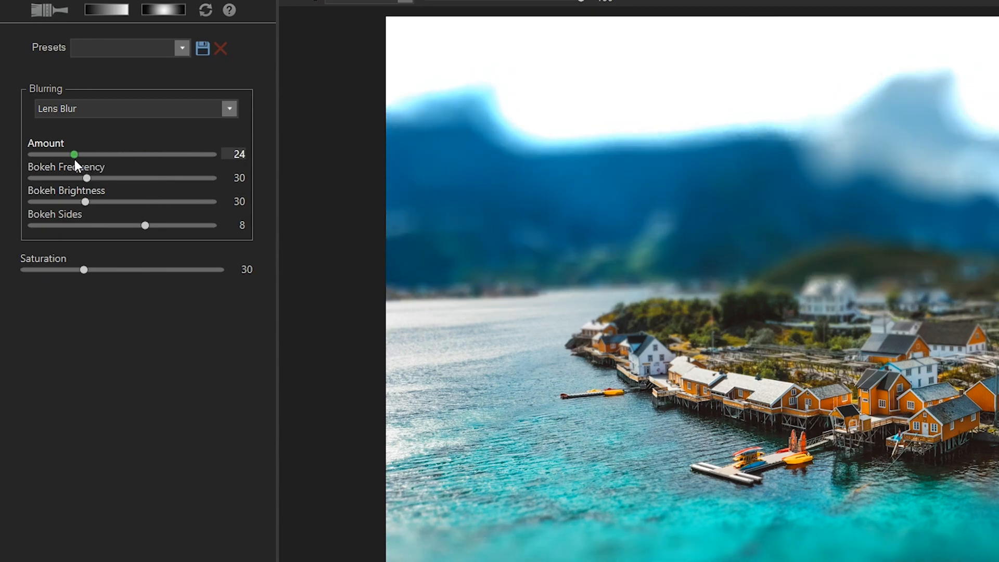
pyautogui.moveTo(74, 154); pyautogui.dragTo(66, 154)
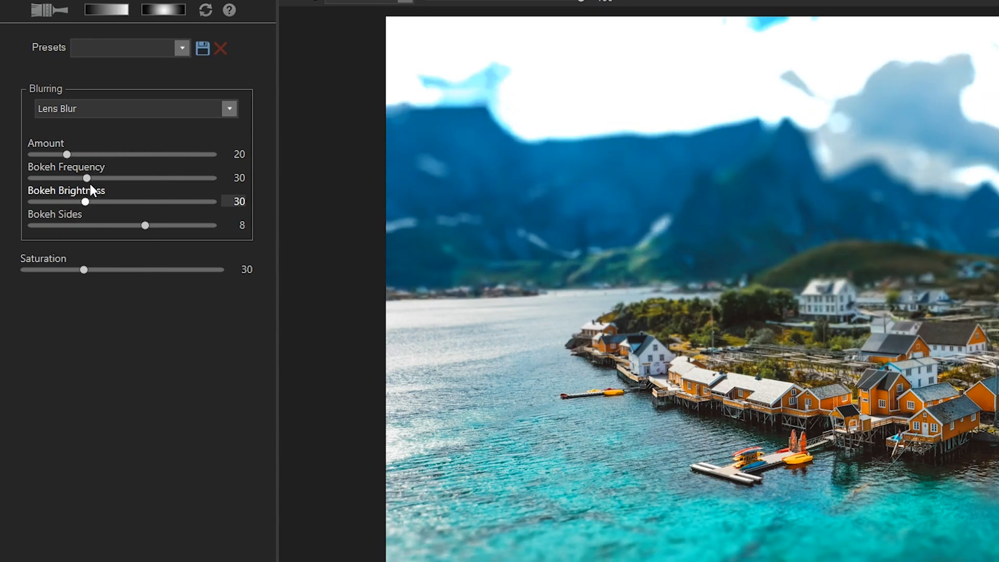
pyautogui.moveTo(85, 178); pyautogui.dragTo(145, 178)
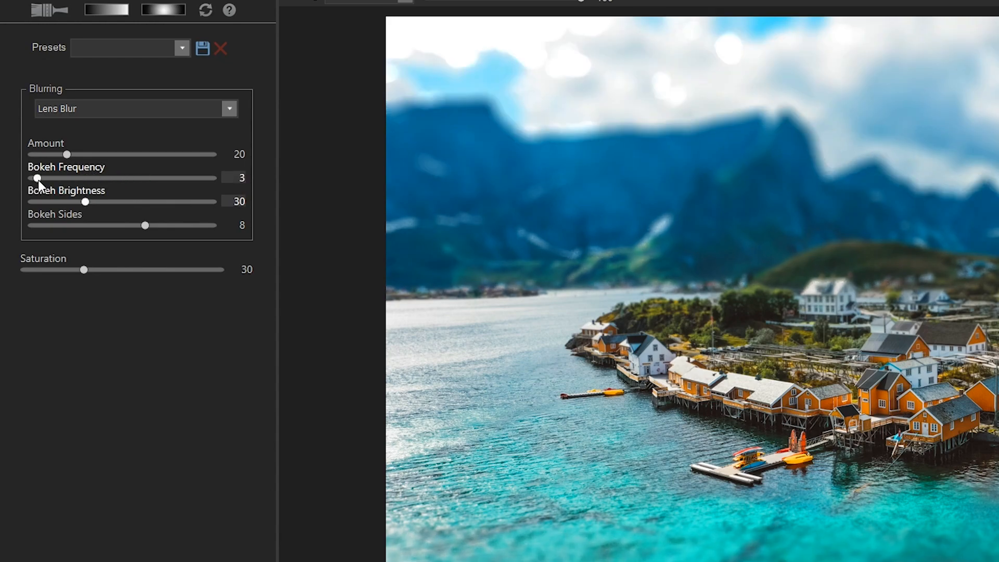
pyautogui.moveTo(37, 177); pyautogui.dragTo(67, 178)
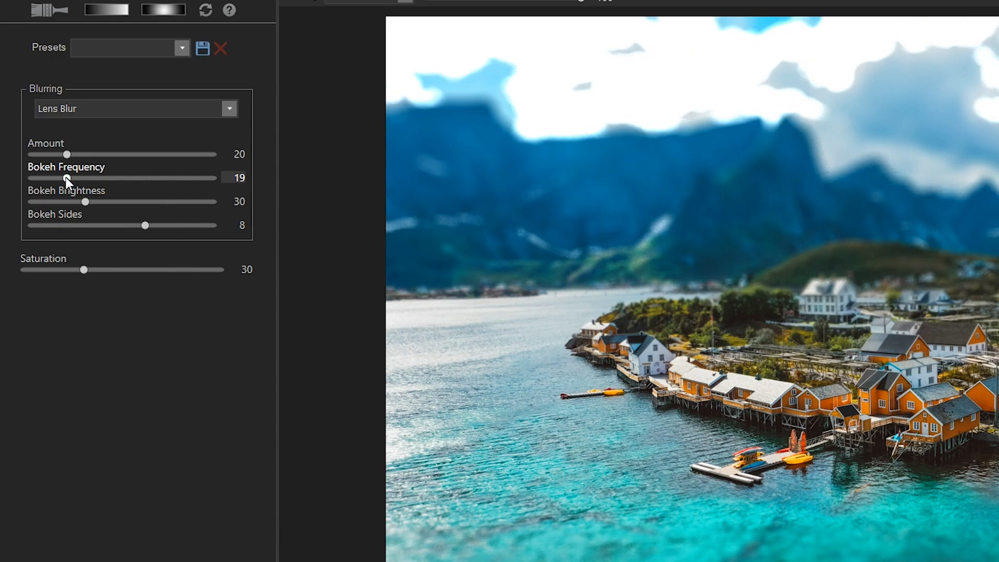
pyautogui.moveTo(85, 202); pyautogui.dragTo(54, 326)
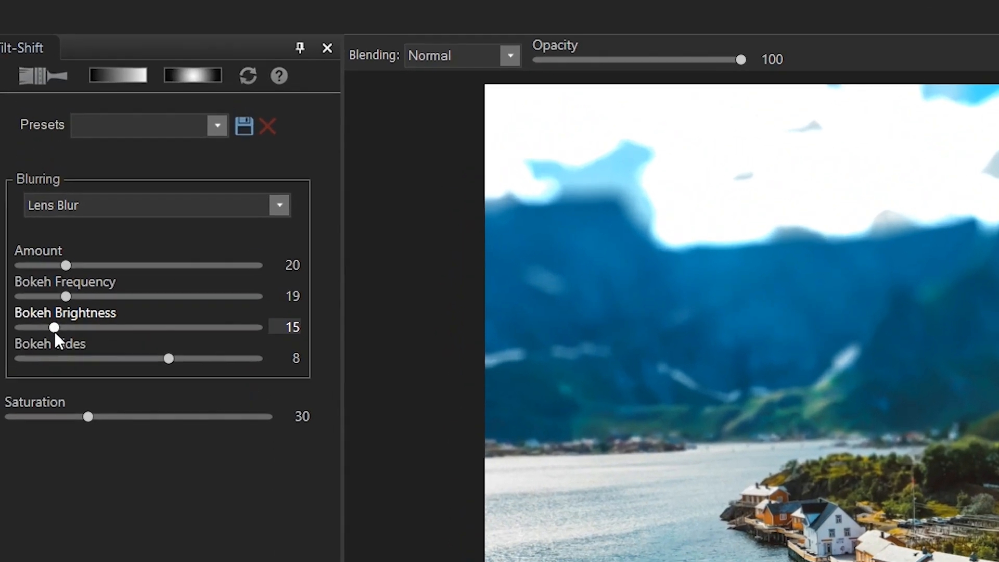
pyautogui.moveTo(54, 327); pyautogui.dragTo(39, 334)
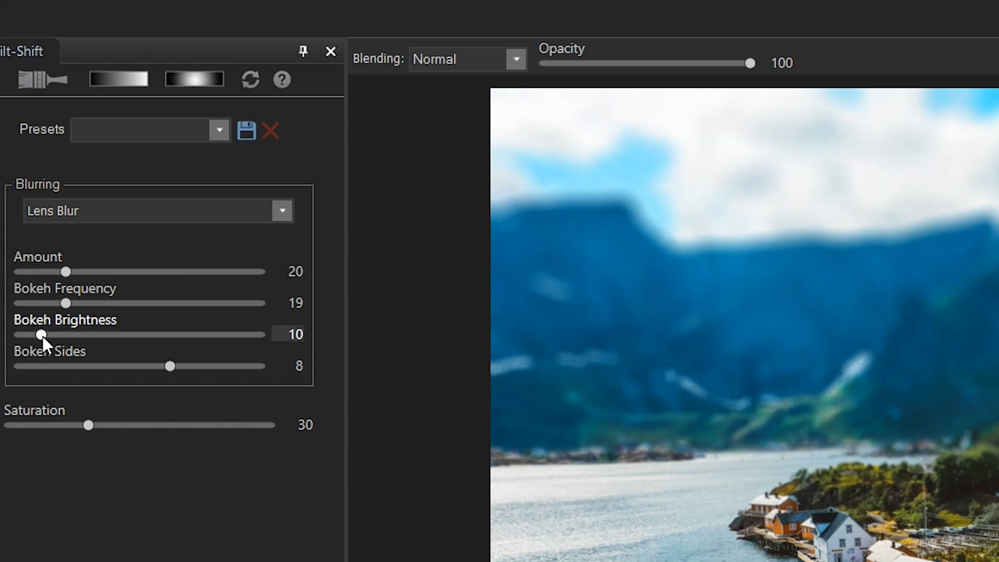
pyautogui.moveTo(38, 334); pyautogui.dragTo(47, 334)
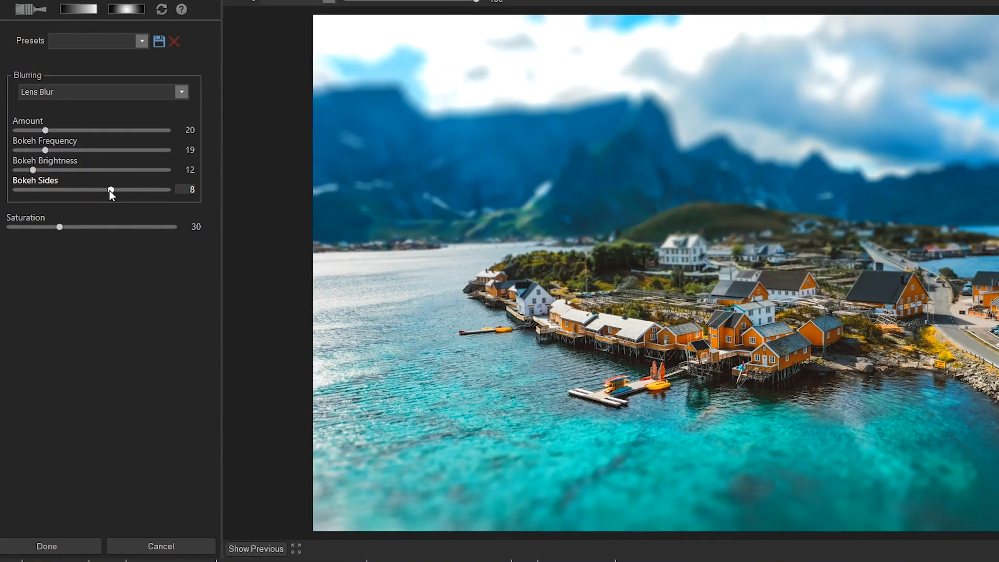
# - Adjust Bokeh Sides to 9, with Amount 15 and Bokeh Brightness 11
pyautogui.moveTo(110, 189); pyautogui.dragTo(16, 190)
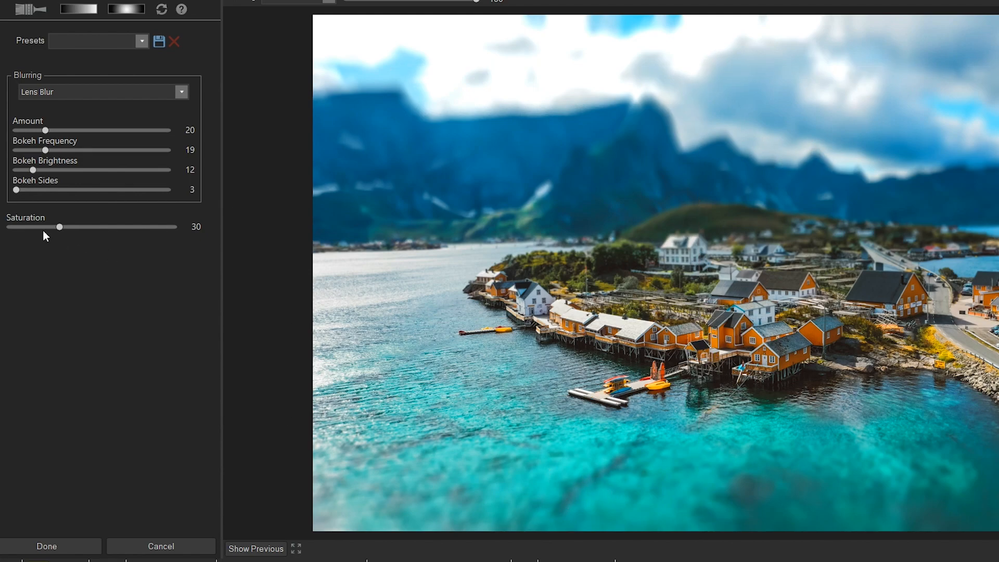
pyautogui.moveTo(15, 189); pyautogui.dragTo(108, 189)
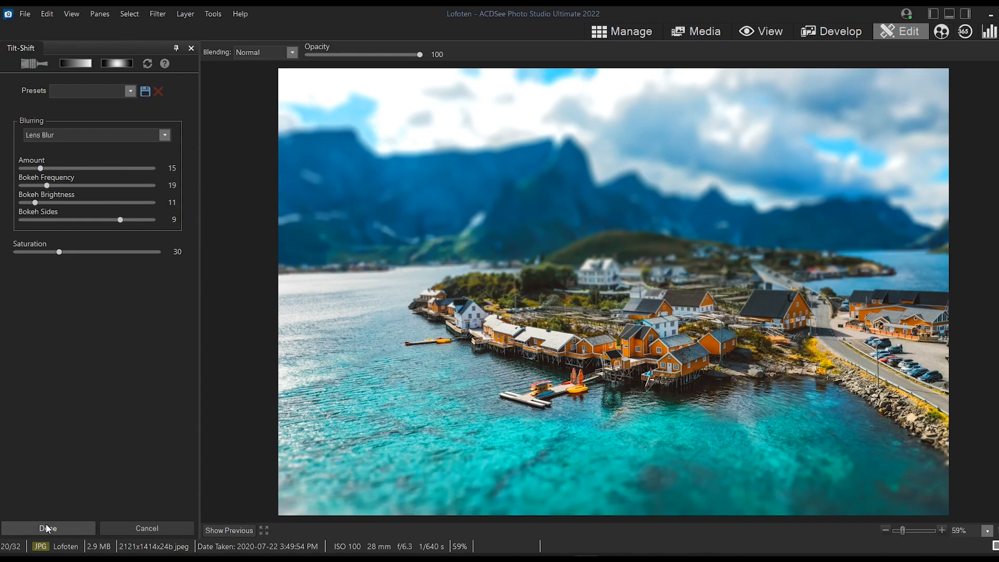
pyautogui.click(48, 528)
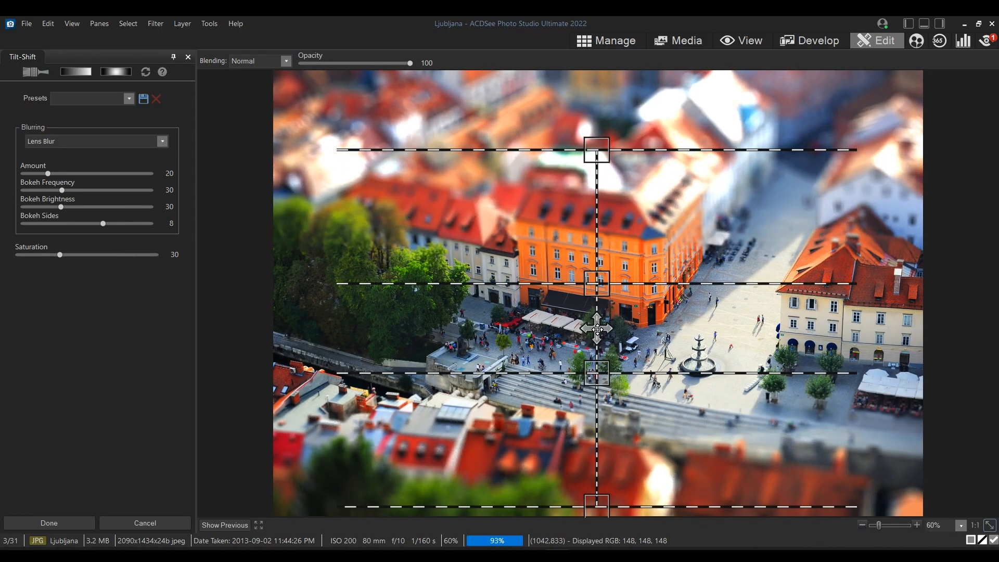
# - Drag the Ljubljana lower focus line down past the fountain in the square
pyautogui.moveTo(595, 329); pyautogui.dragTo(593, 401)
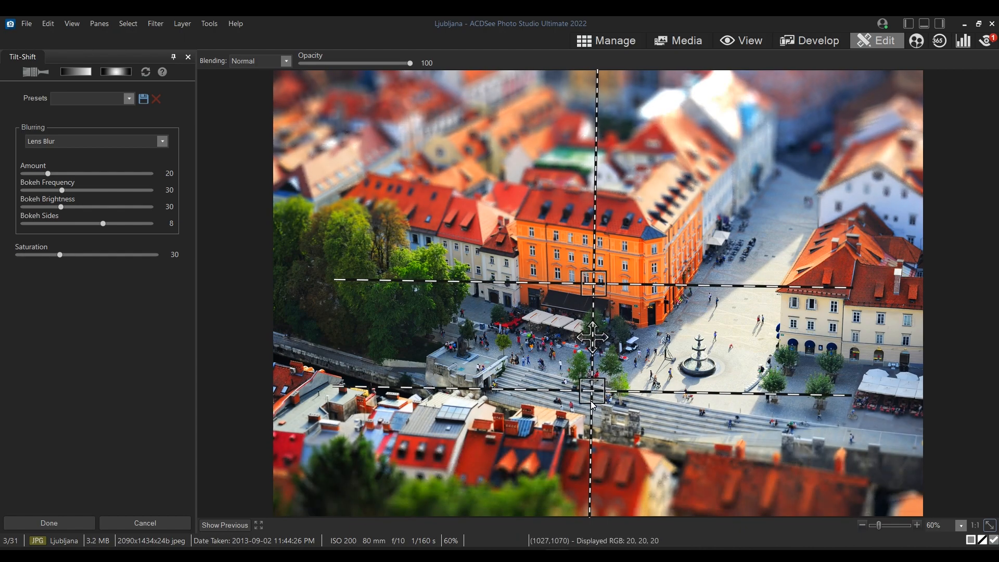